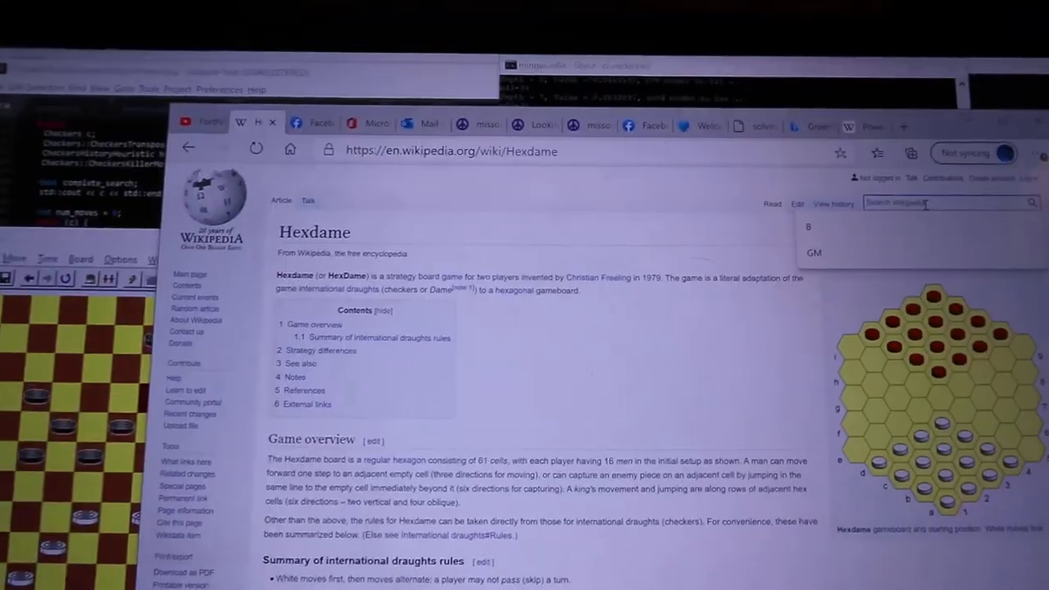
{"action": "type", "text": "chess"}
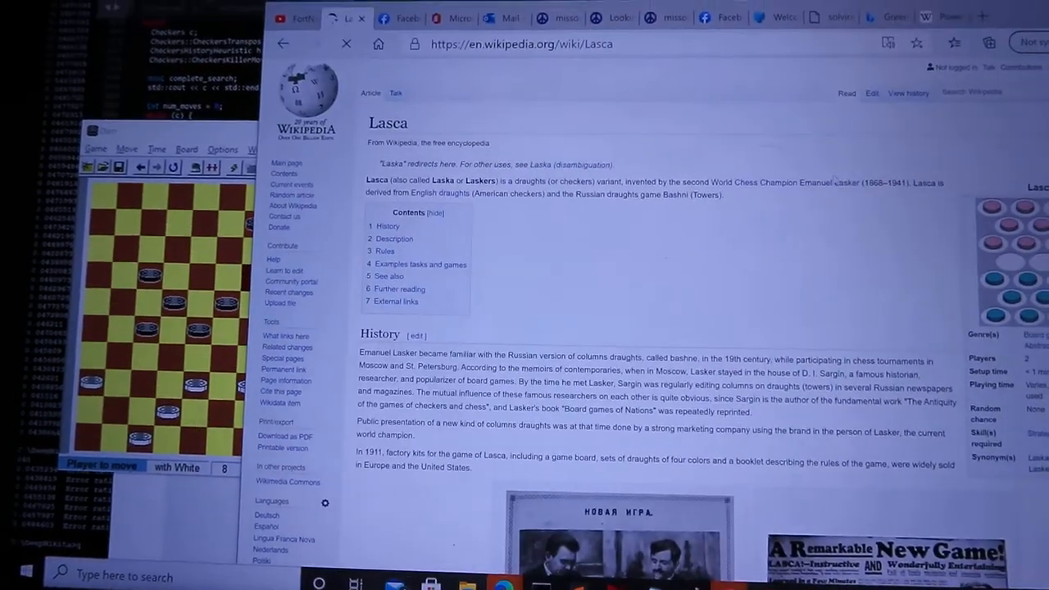
{"action": "scroll", "scroll_direction": "down", "scroll_amount": 3}
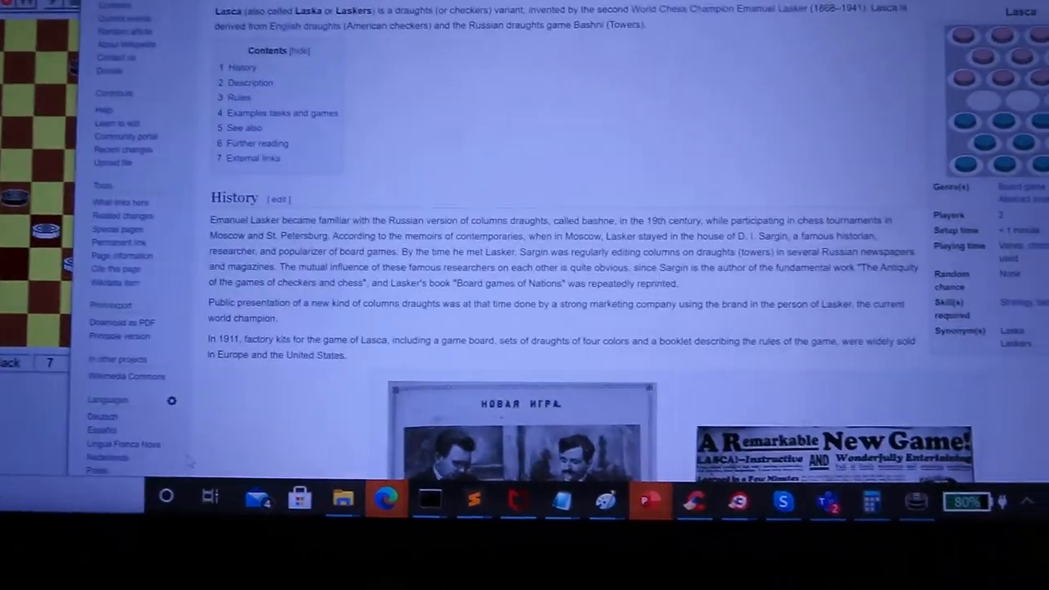
{"action": "scroll", "scroll_direction": "down", "scroll_amount": 3}
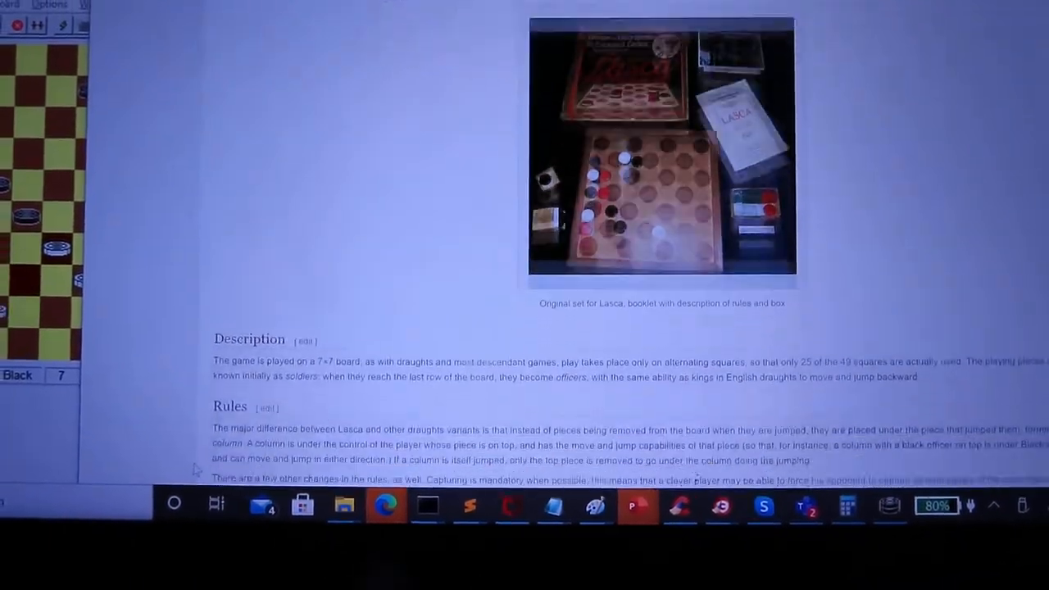
{"action": "scroll", "scroll_direction": "down", "scroll_amount": 3}
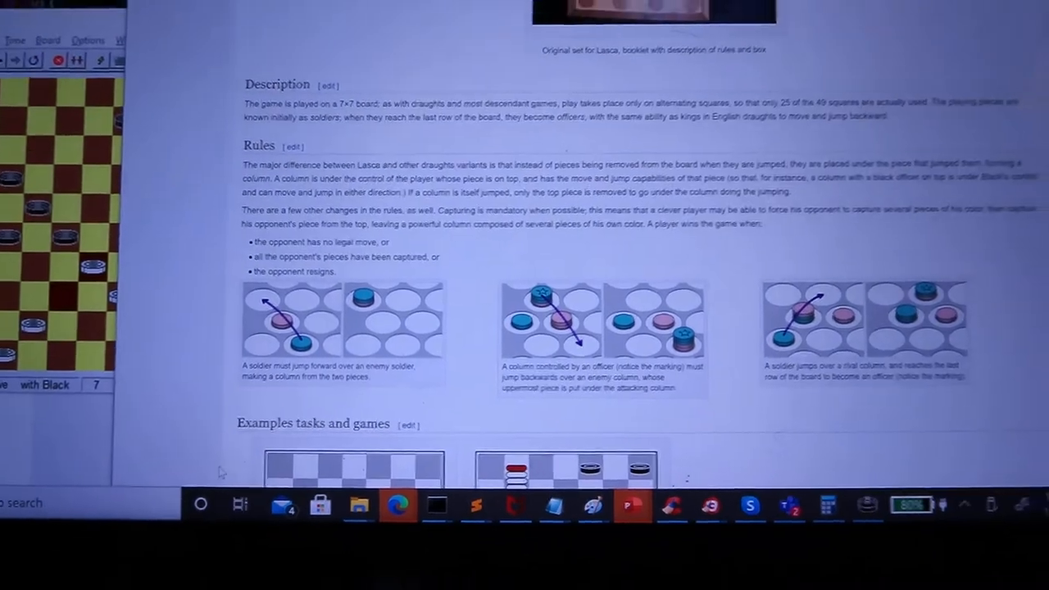